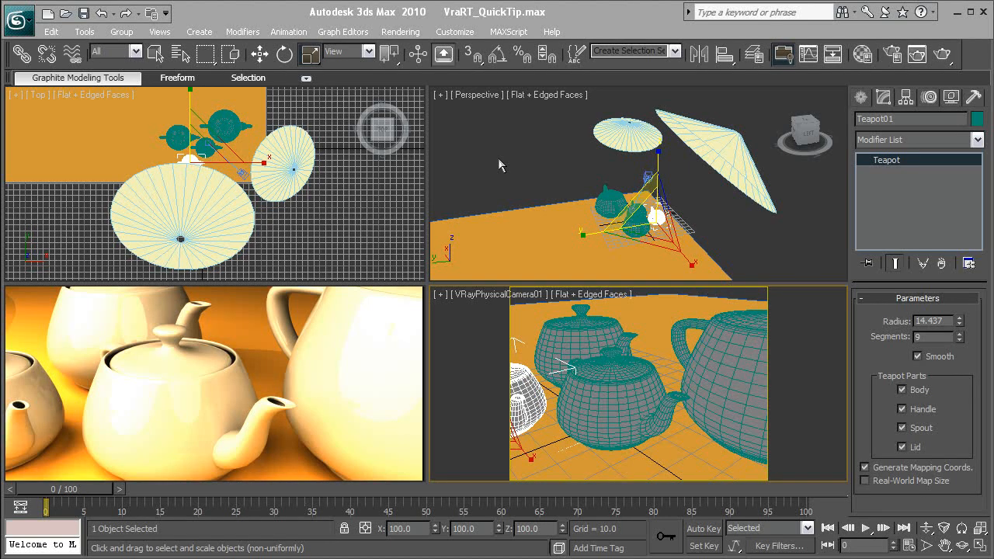
mouse_move(511, 92)
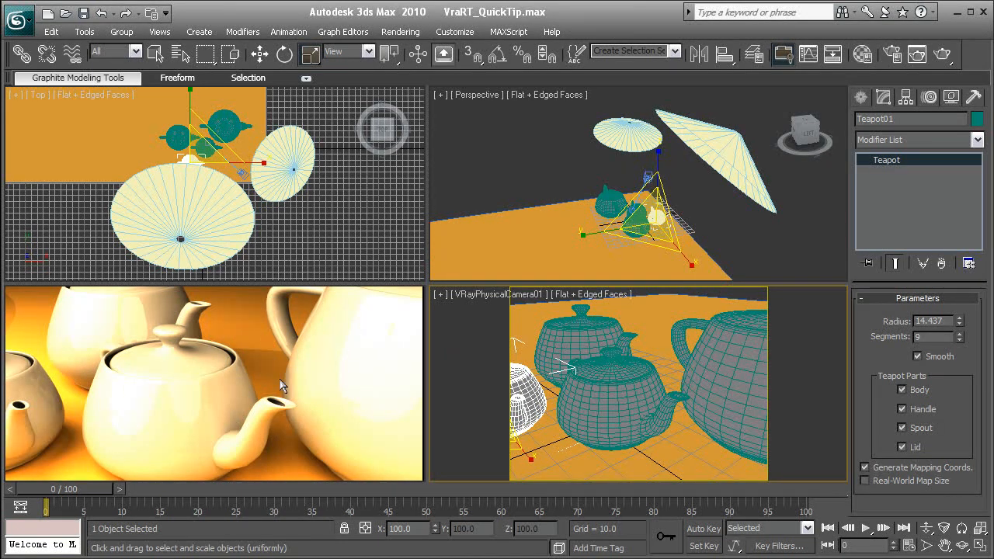
mouse_move(295, 342)
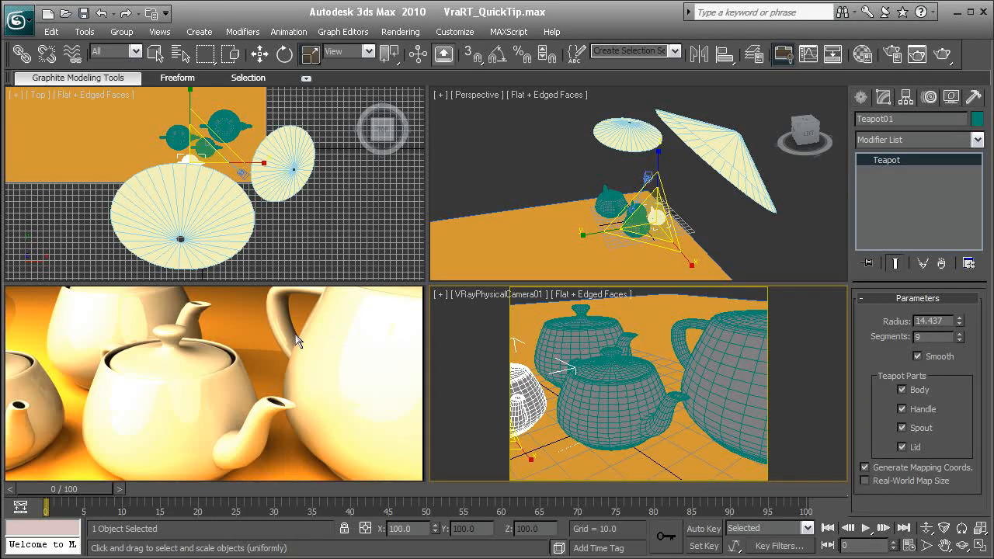
mouse_move(567, 116)
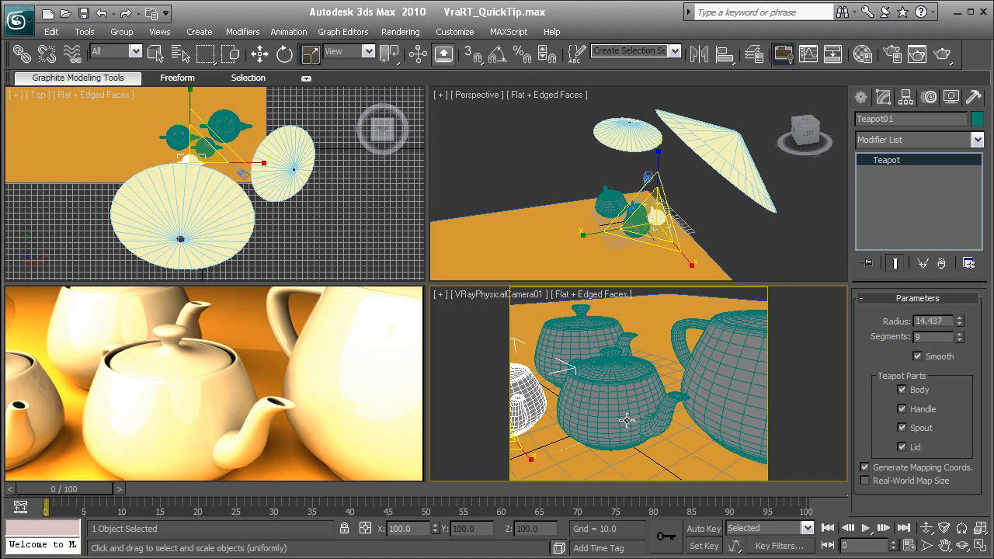
mouse_move(573, 391)
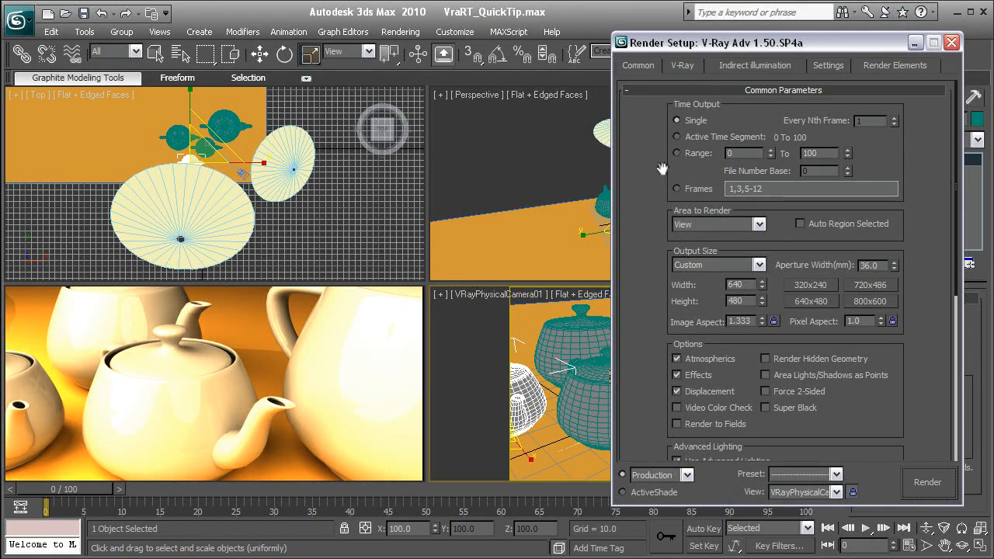
mouse_move(653, 167)
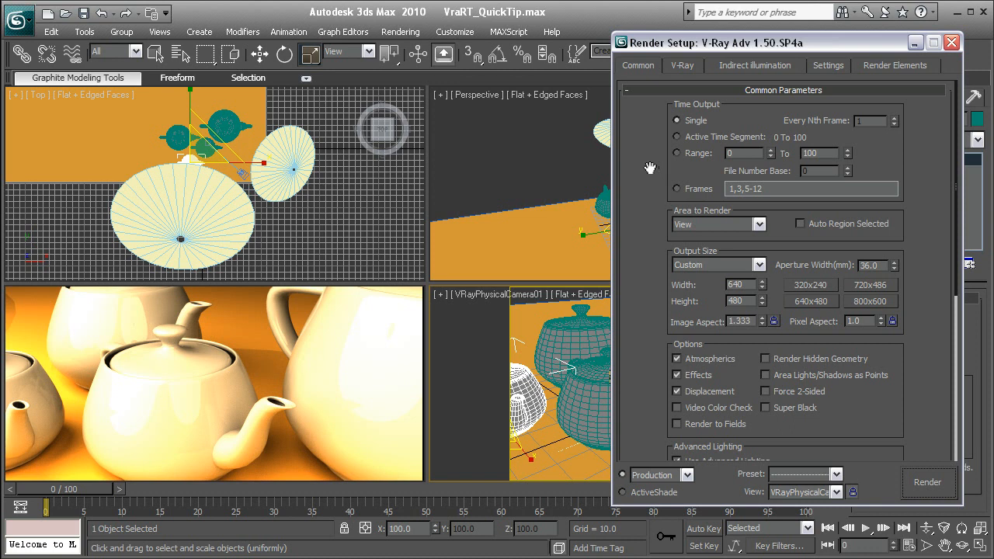
Scroll the Render Setup Common tab down to Assign Renderer, showing V-Ray Adv 1.50.SP4a
scroll(down, 3)
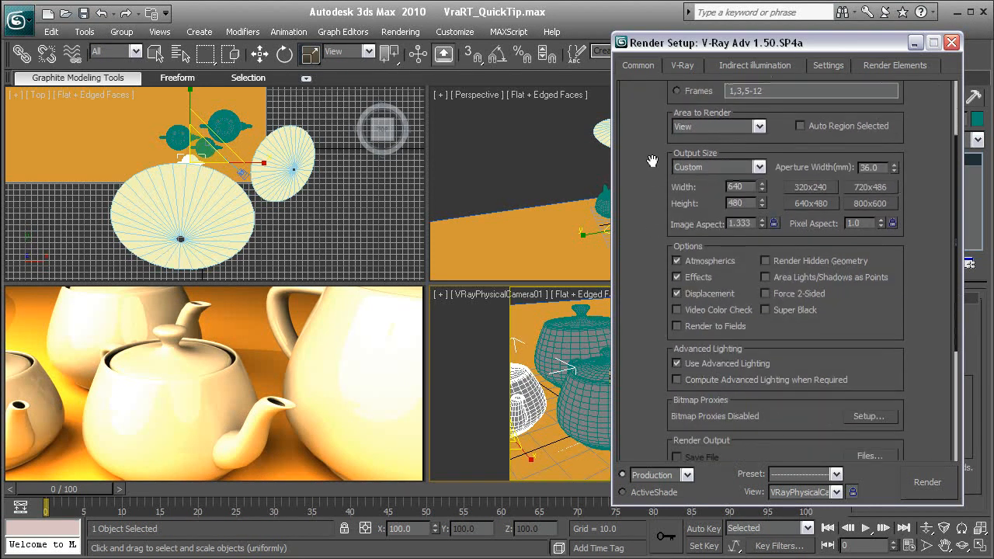
scroll(down, 3)
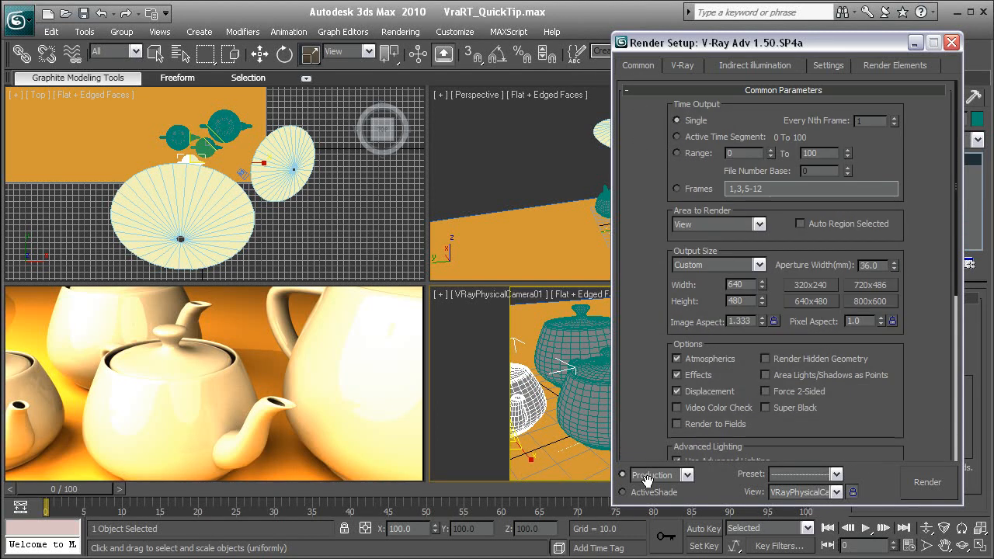
scroll(down, 3)
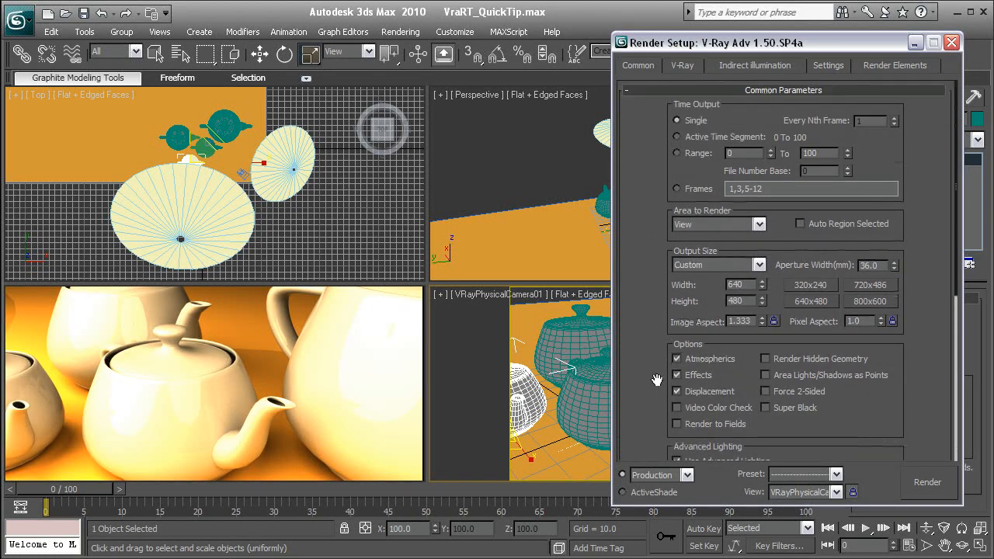
scroll(down, 3)
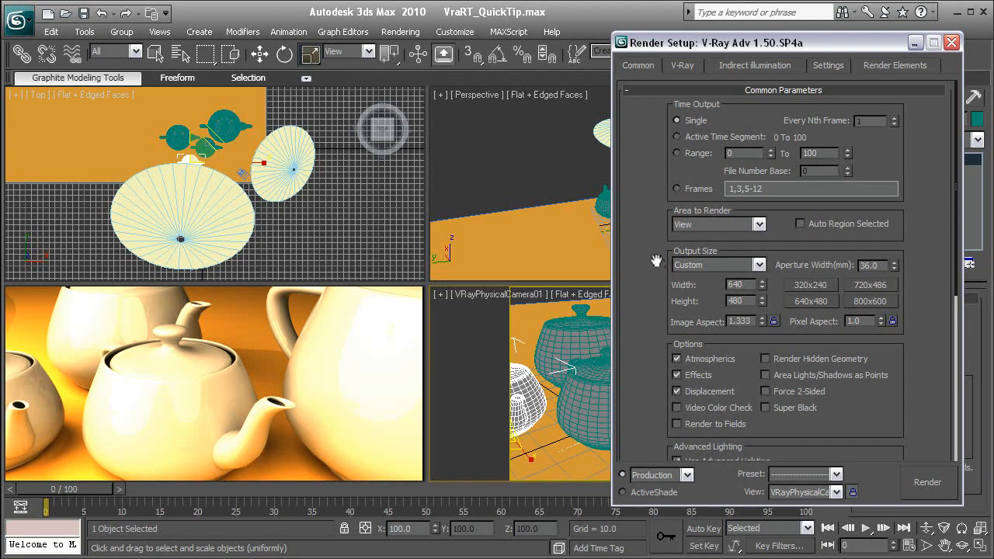
mouse_move(659, 188)
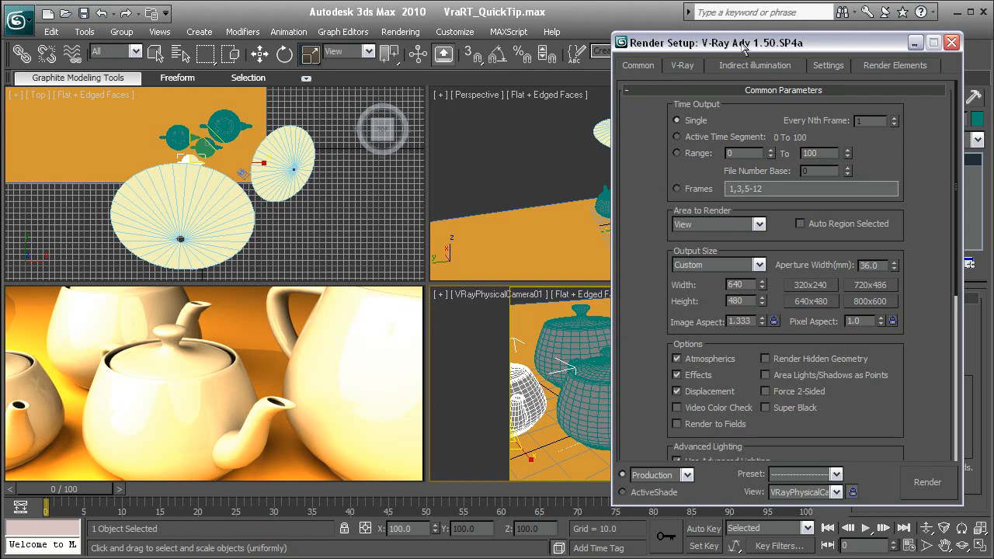
scroll(down, 3)
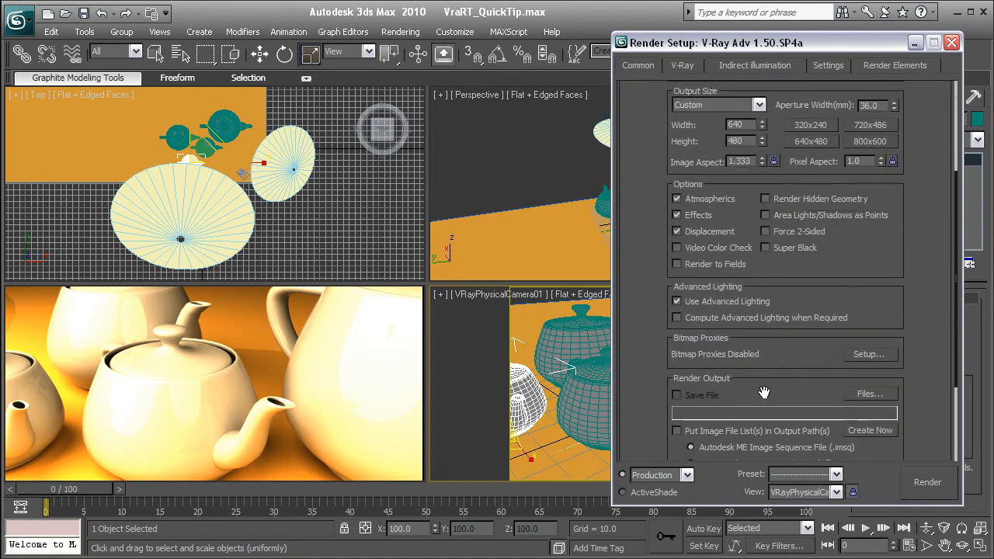
scroll(down, 3)
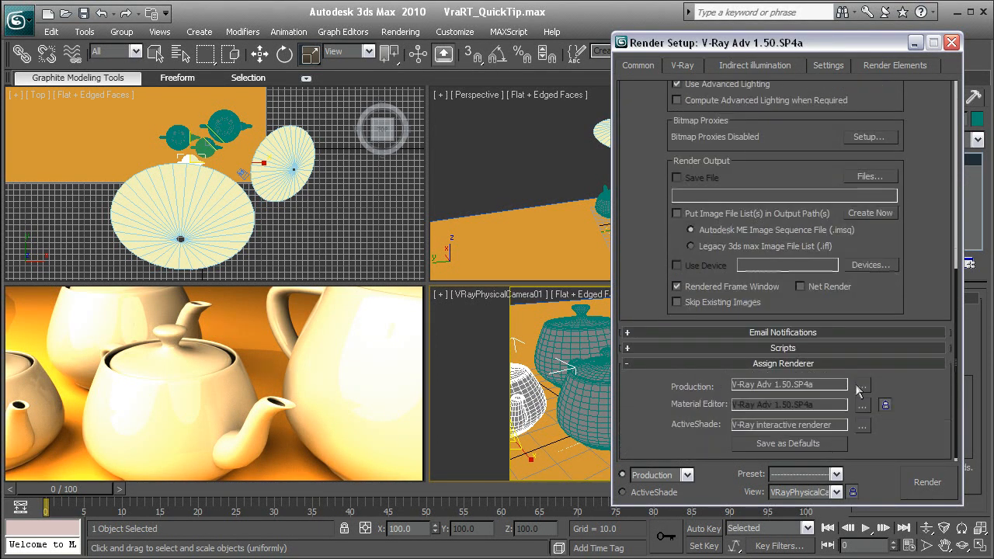
click(861, 384)
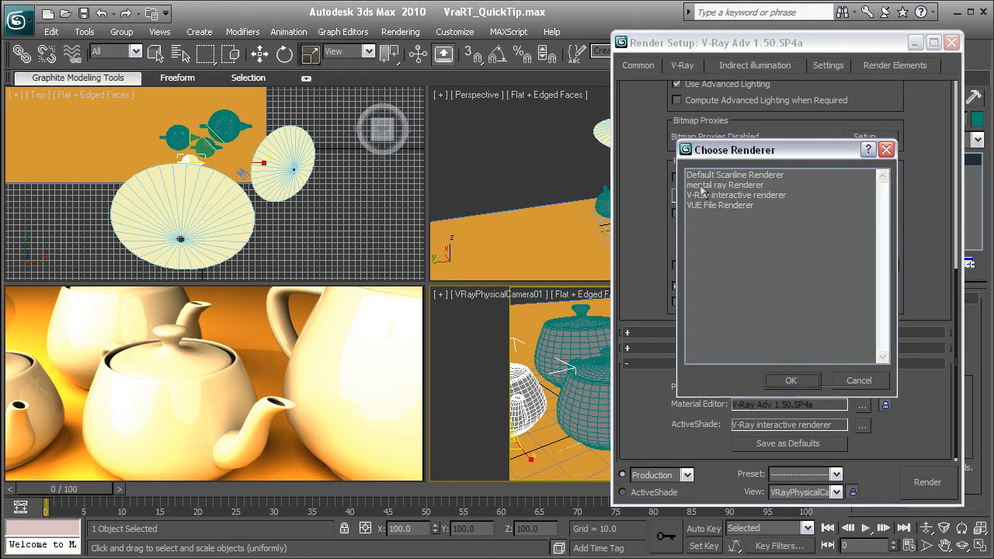
click(736, 195)
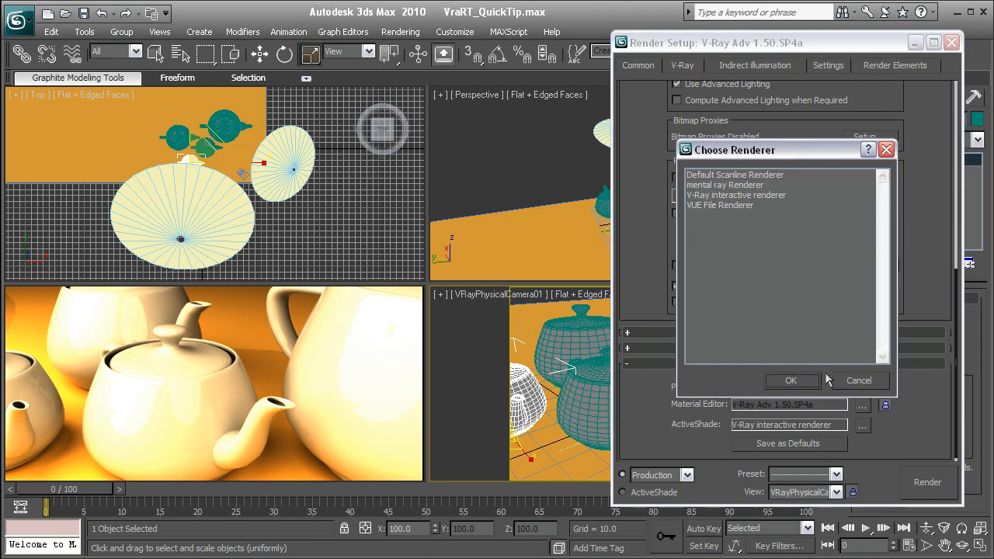
click(858, 380)
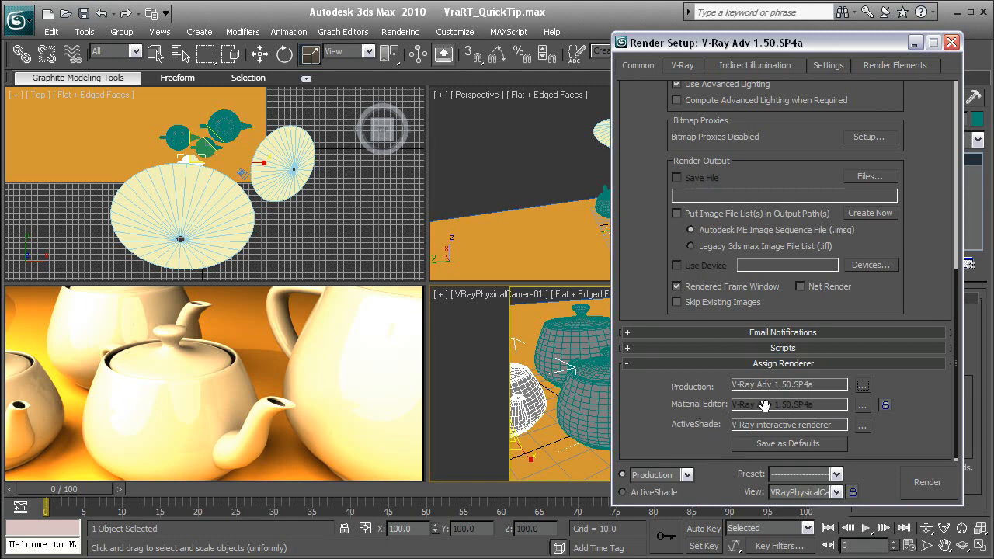
mouse_move(704, 443)
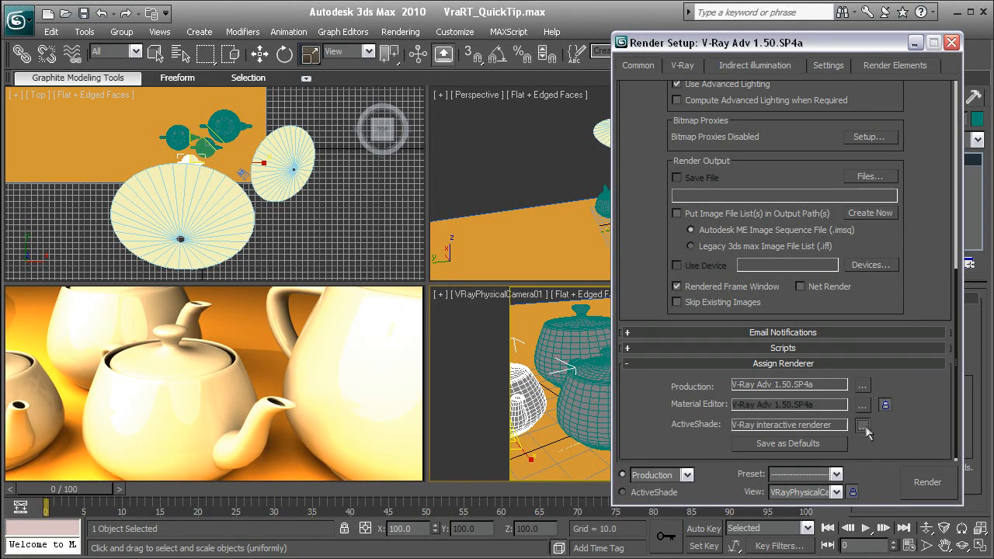
click(863, 425)
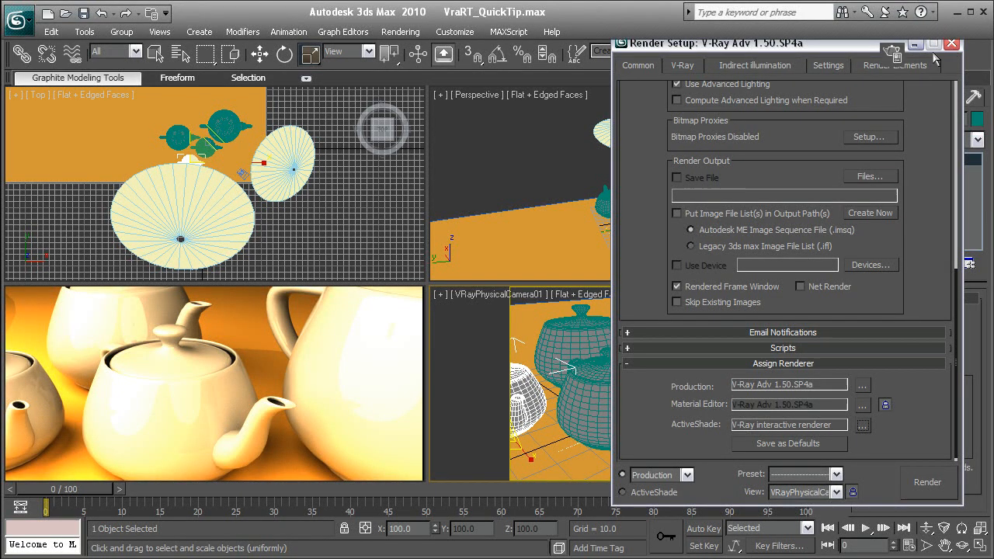
click(952, 43)
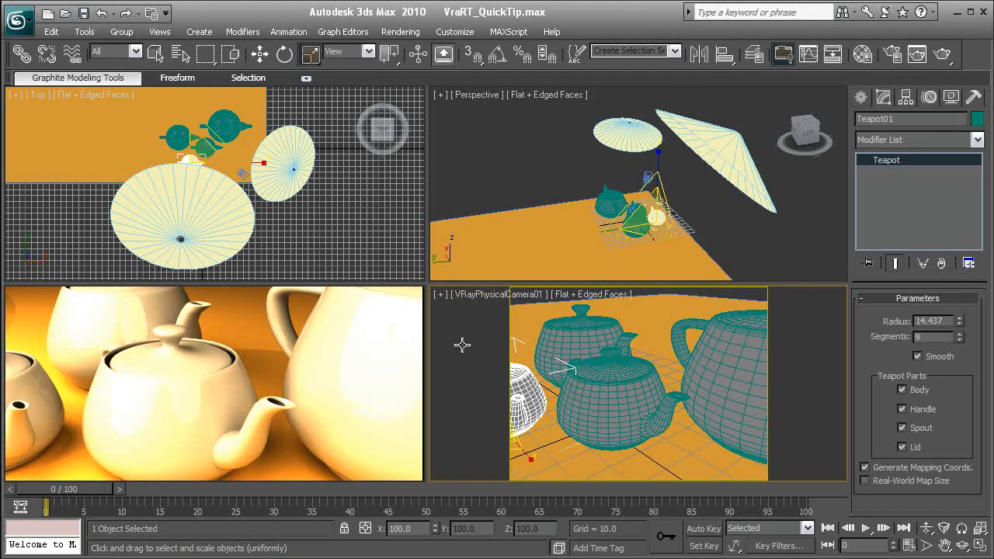
mouse_move(462, 345)
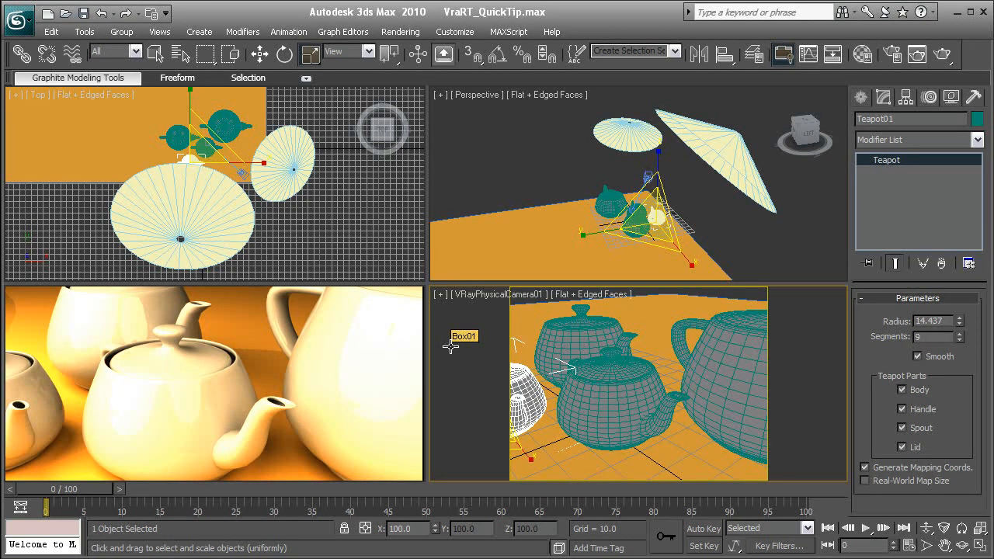
mouse_move(484, 274)
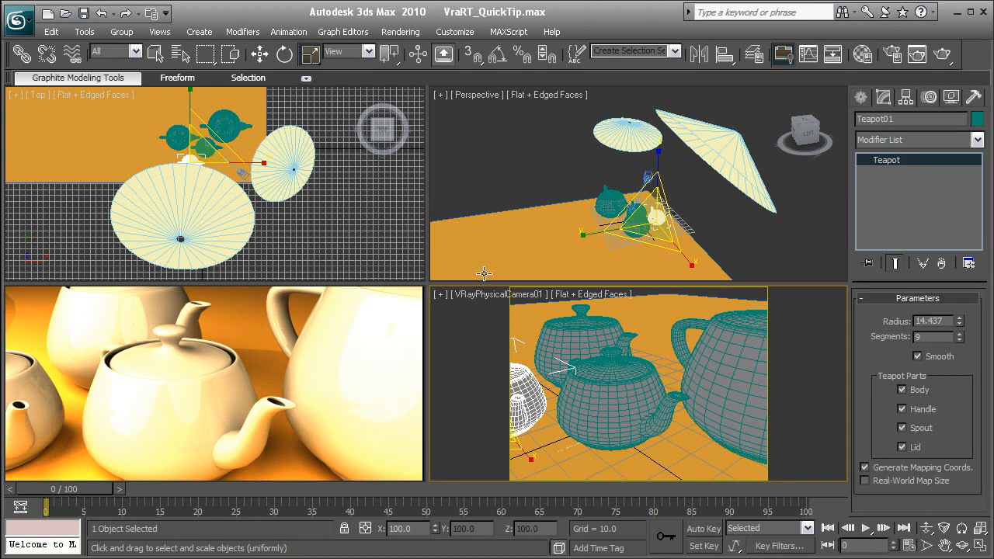
mouse_move(453, 337)
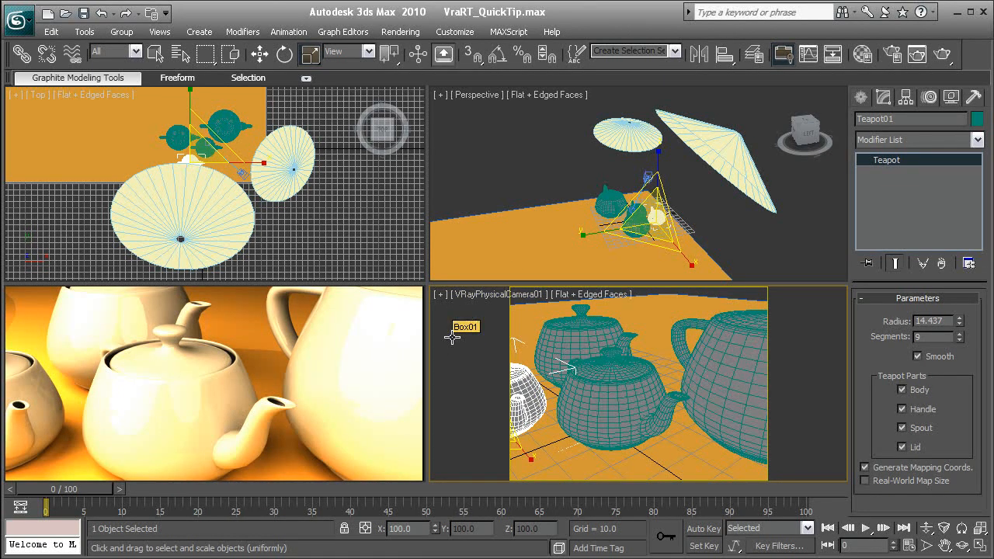
mouse_move(268, 318)
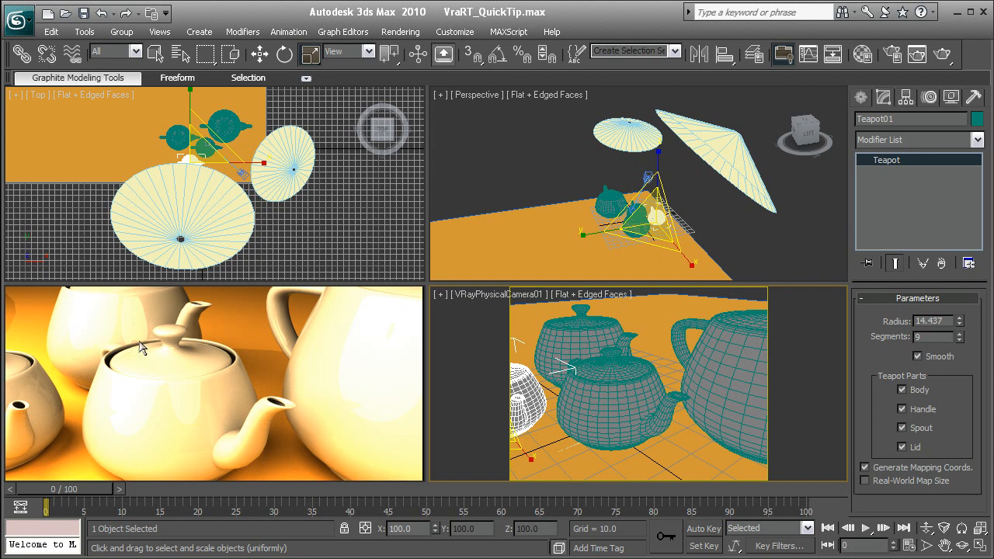
mouse_move(194, 330)
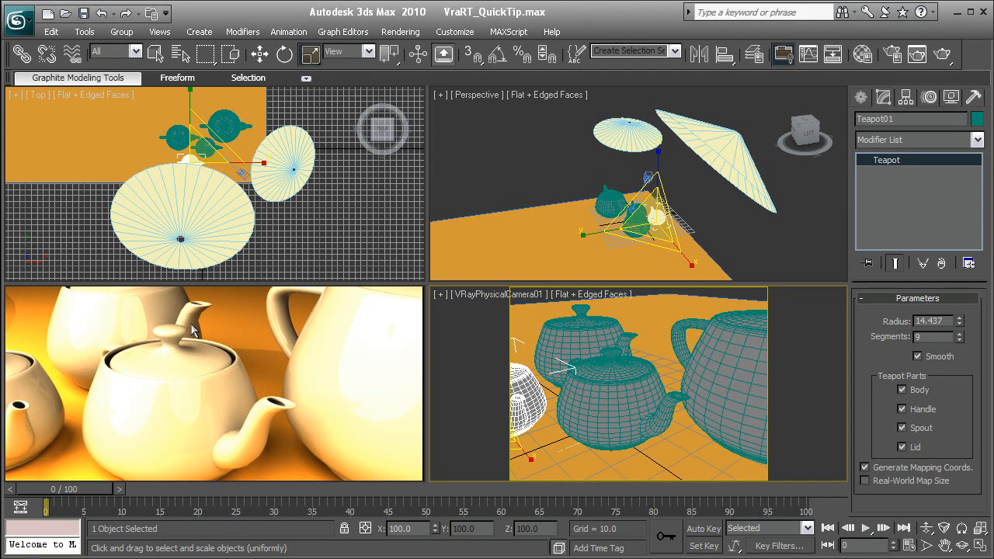
mouse_move(160, 352)
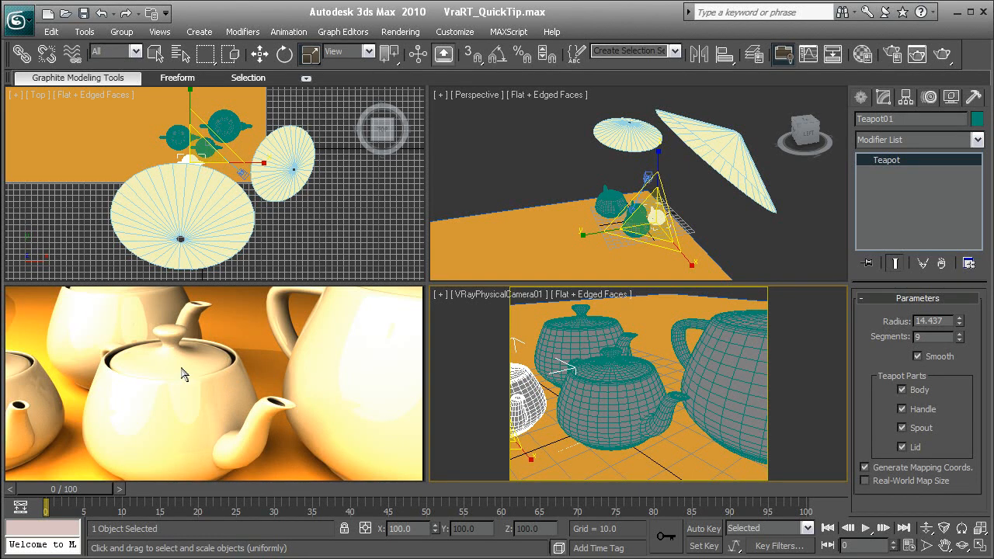
Close the lower-left ActiveShade render to restore the VRayPhysicalCamera01 Smooth + Highlights view
right_click(184, 373)
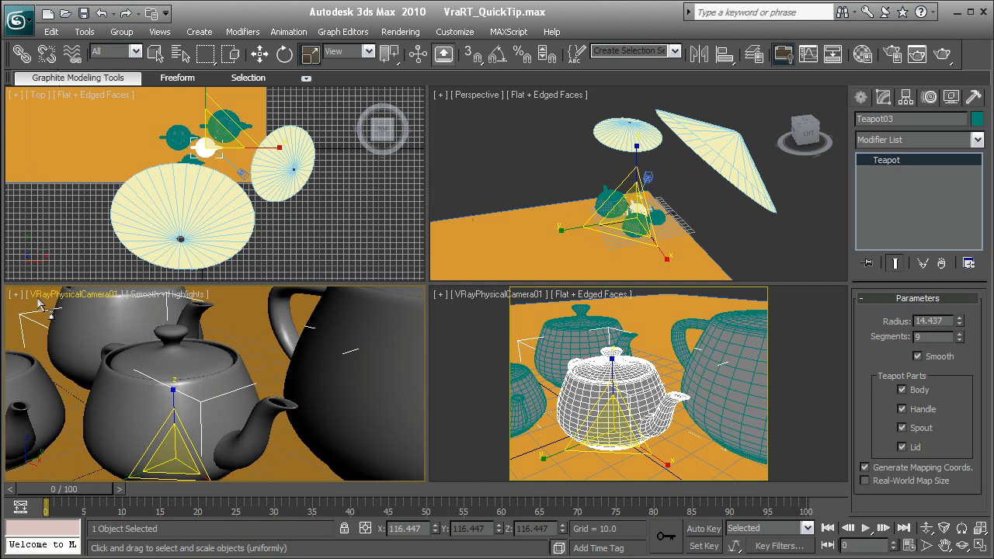
Switch the lower-left viewport's view type to ActiveShade so V-Ray begins rendering
click(41, 94)
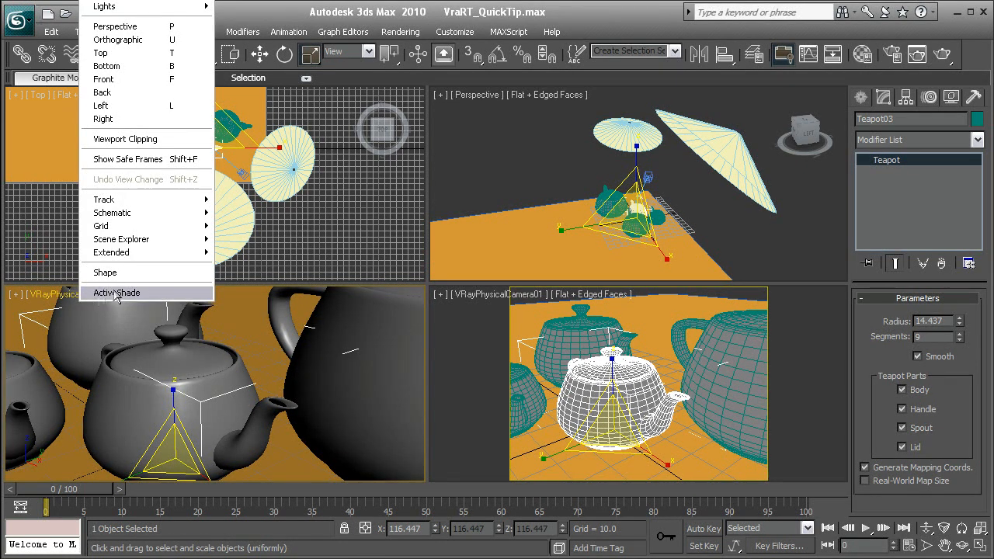
click(117, 293)
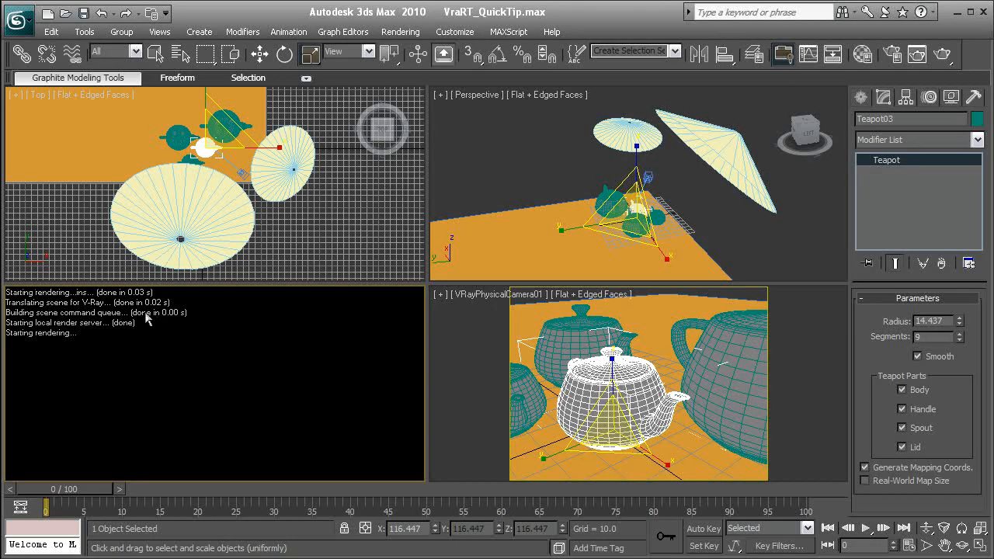
mouse_move(242, 370)
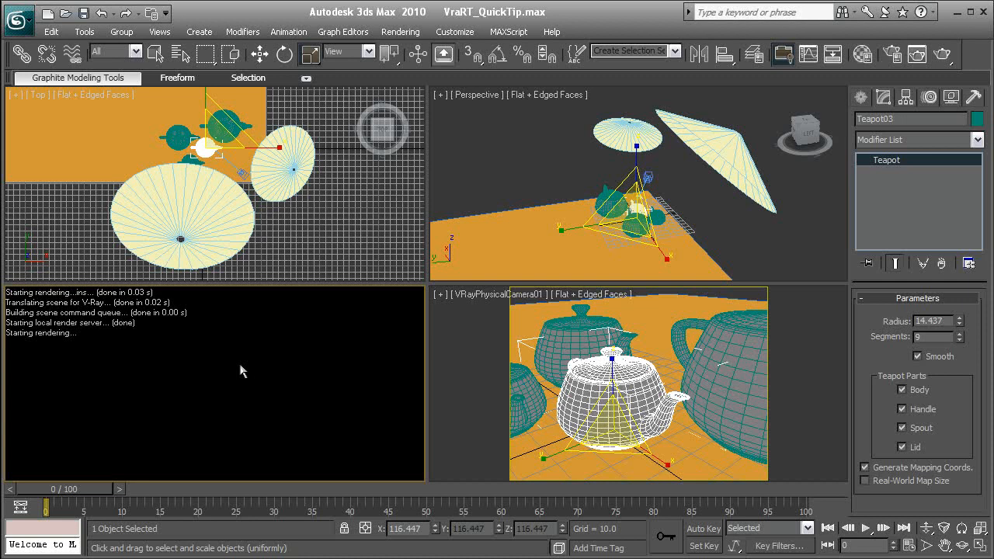
mouse_move(449, 354)
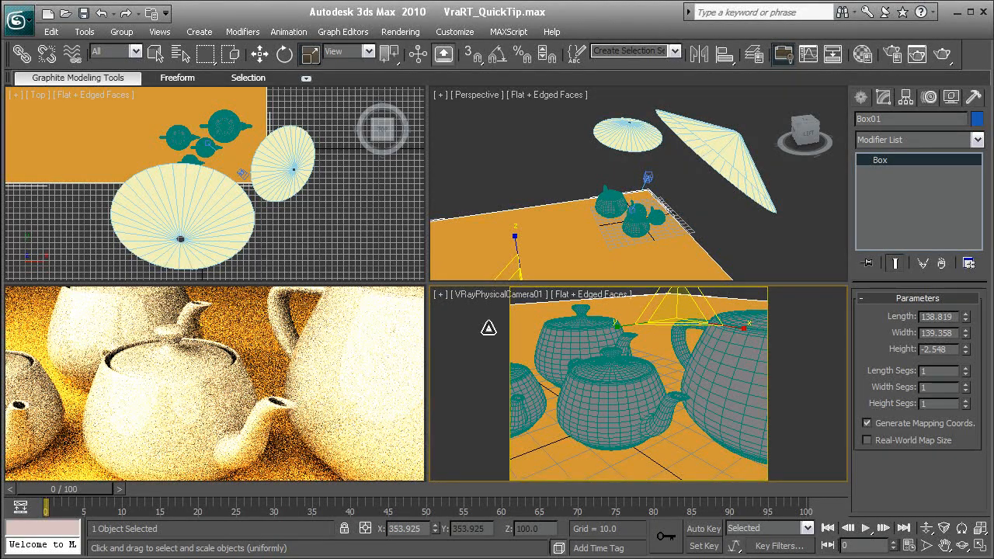
mouse_move(474, 369)
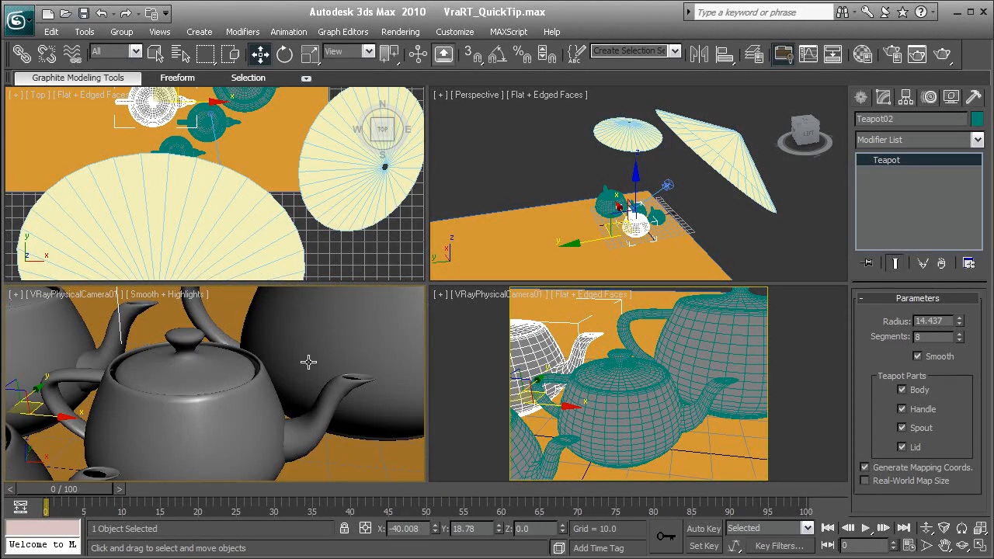
mouse_move(83, 302)
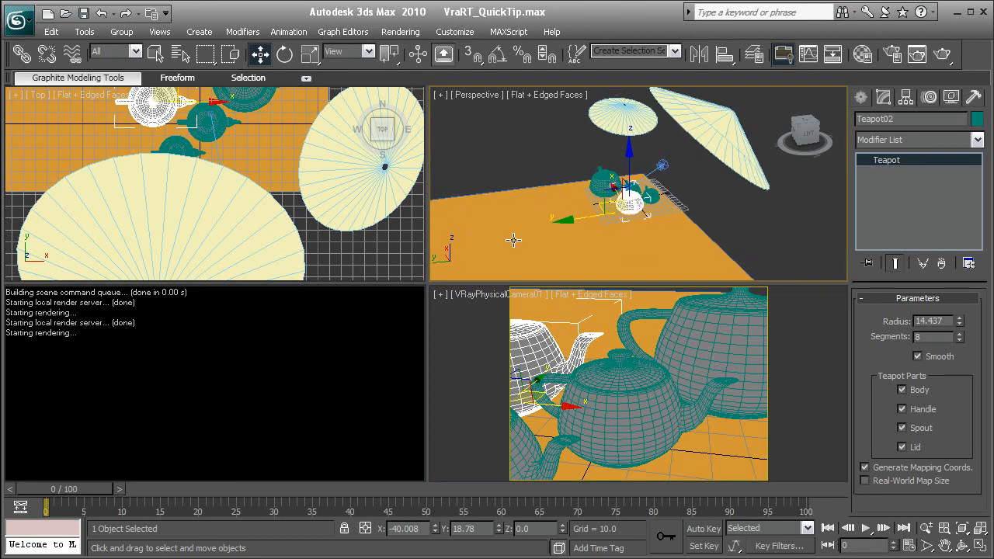
mouse_move(476, 335)
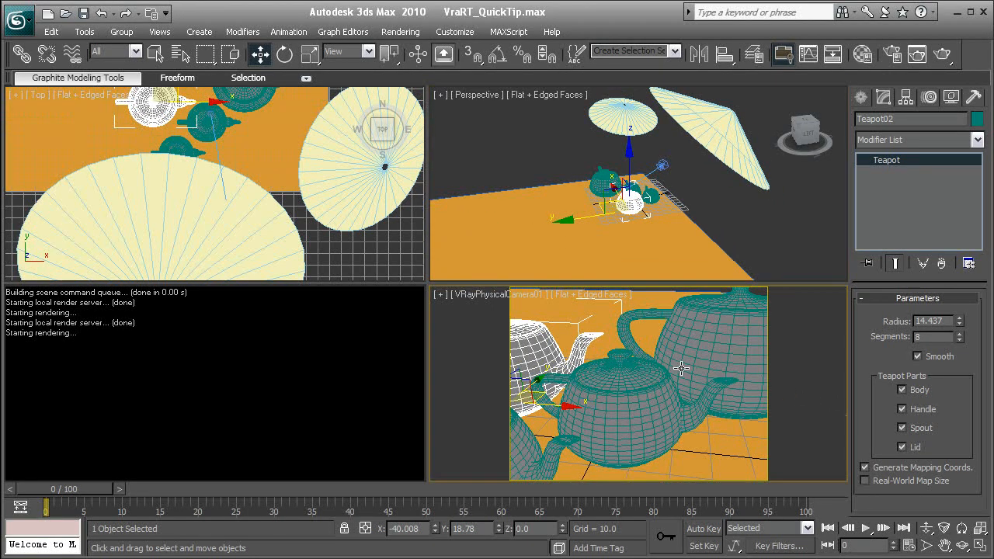
mouse_move(930, 528)
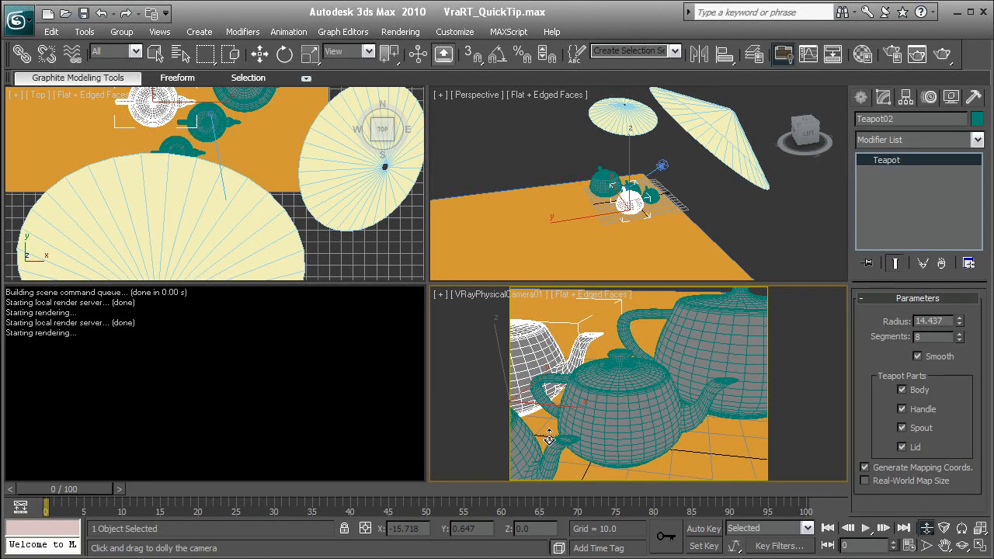
Dolly VRayPhysicalCamera01 in toward the central teapot
drag(548, 439, 474, 365)
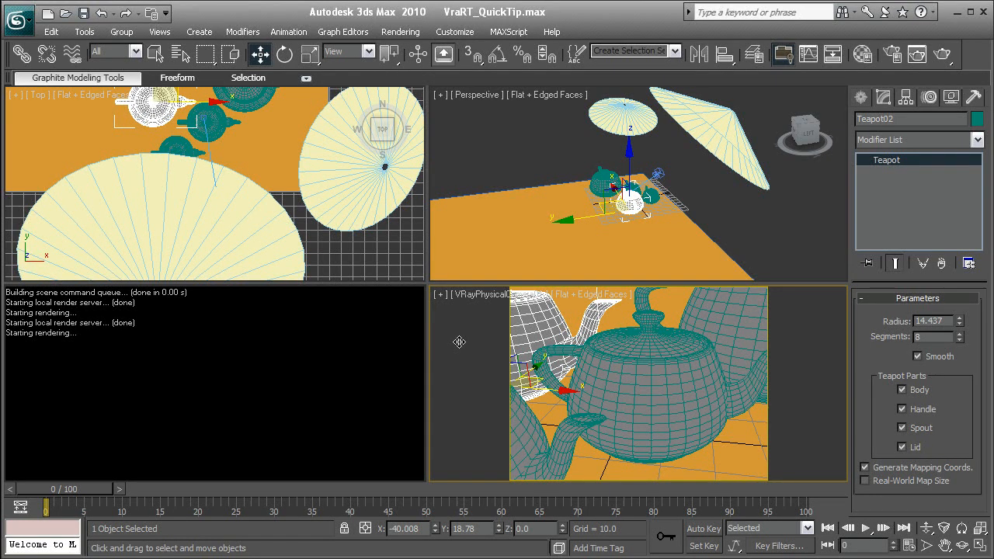
mouse_move(464, 368)
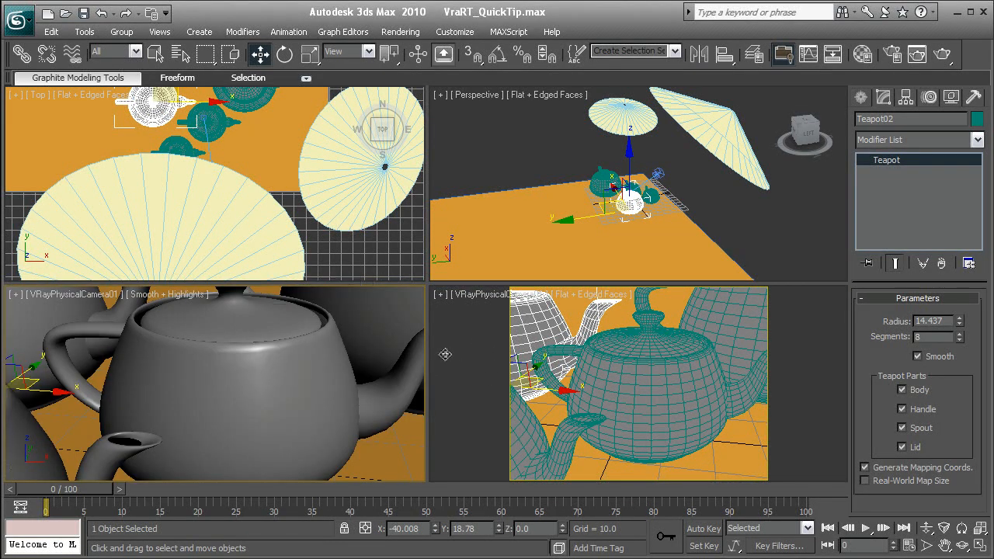
mouse_move(365, 292)
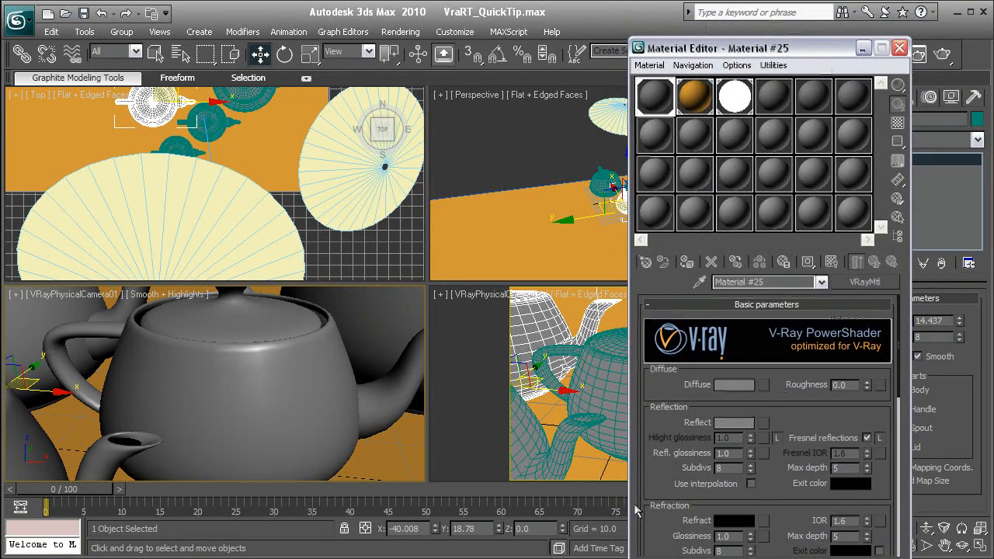
mouse_move(776, 431)
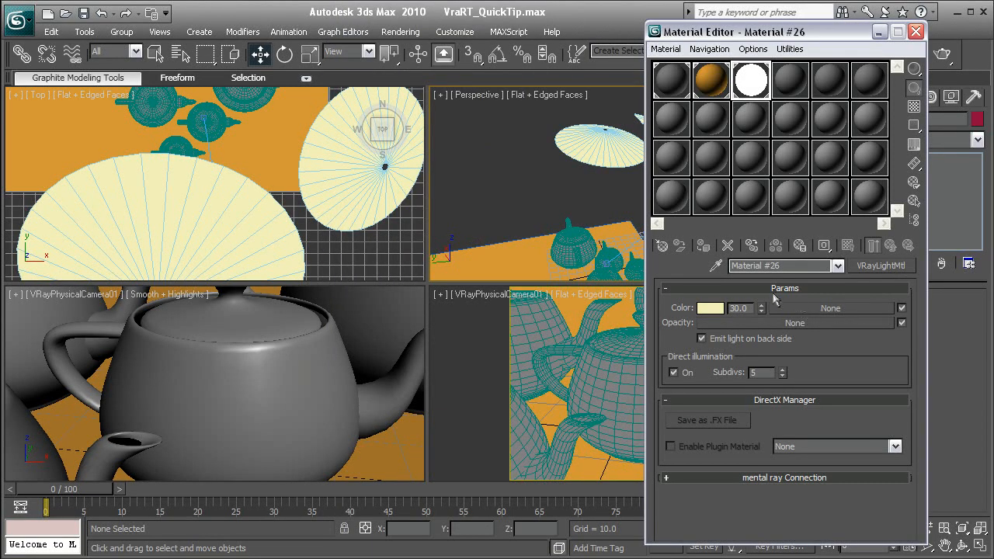
Switch the lower-left camera viewport to ActiveShade, rendering the warmly lit teapots
click(915, 32)
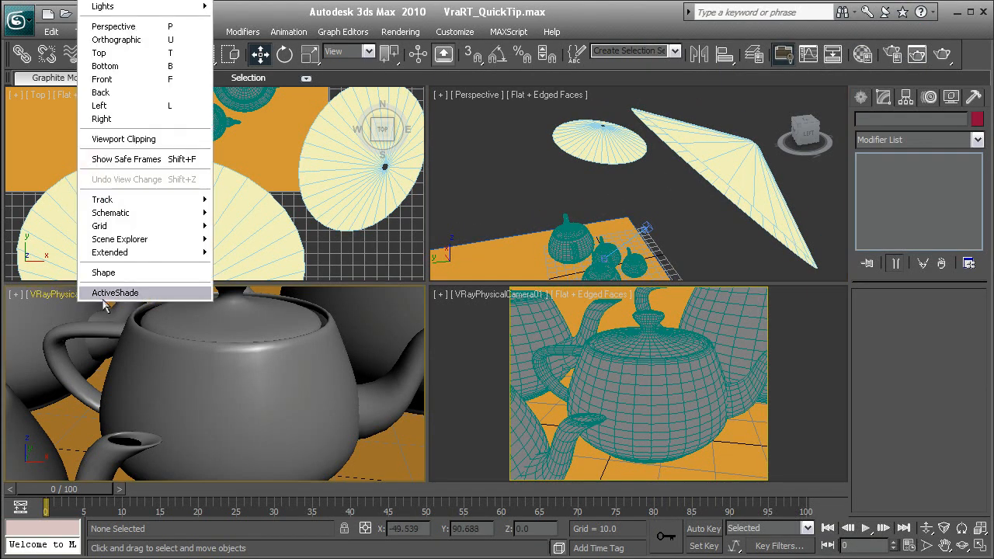
click(115, 293)
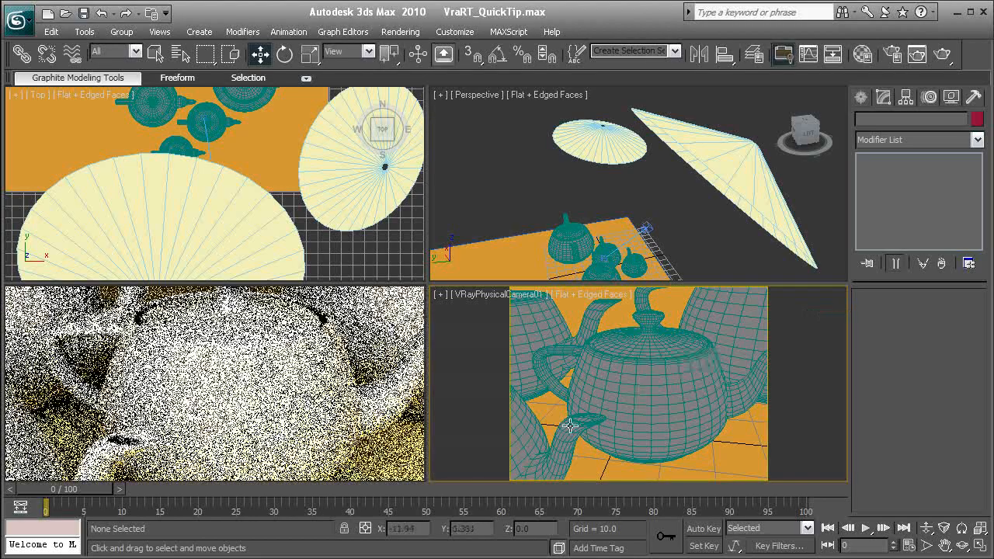
click(598, 140)
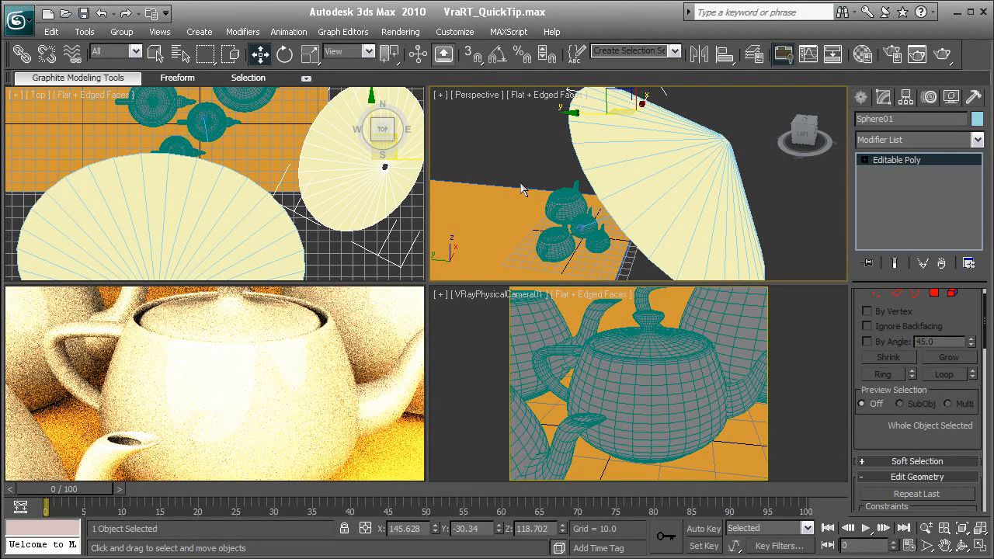
mouse_move(569, 192)
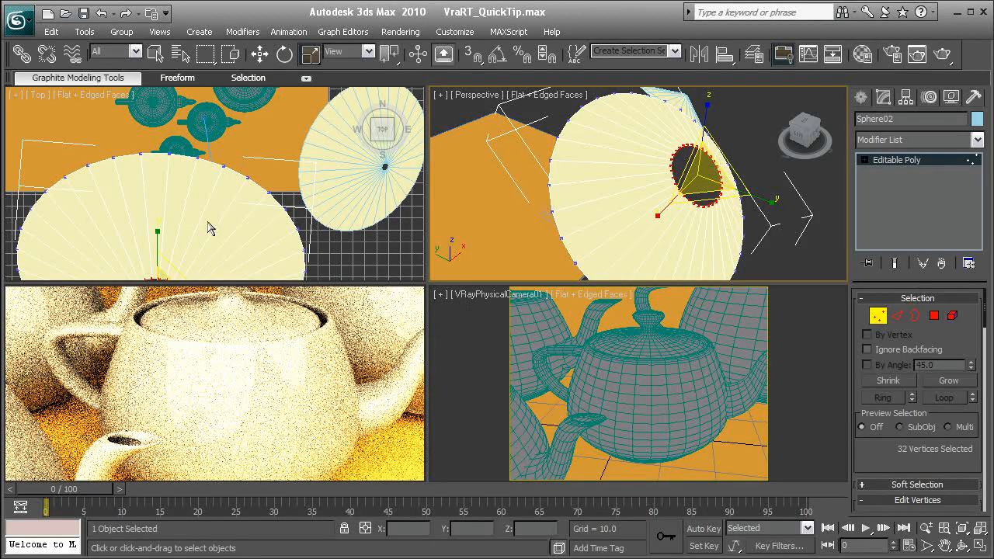
mouse_move(325, 365)
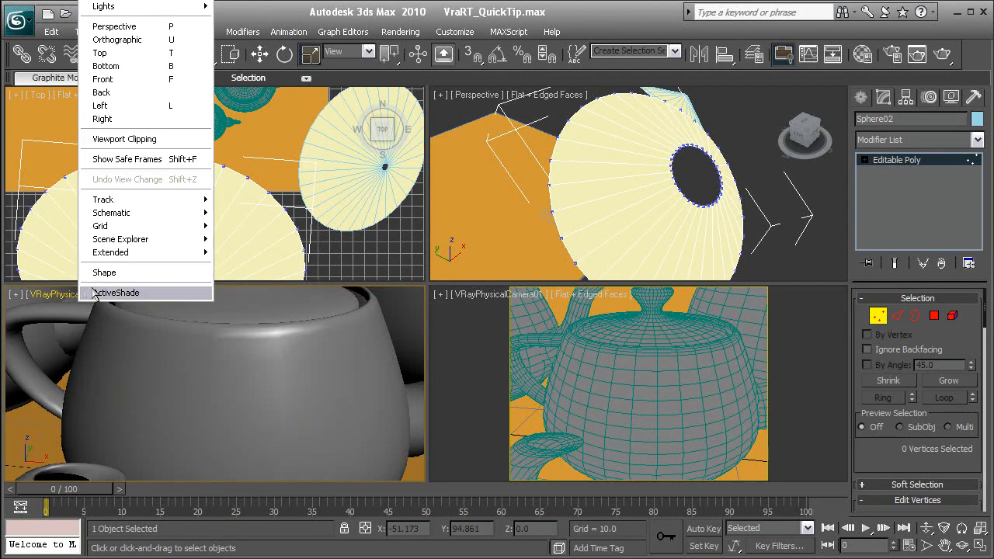
Render the camera view with ActiveShade, then bring up its right-click options
click(117, 293)
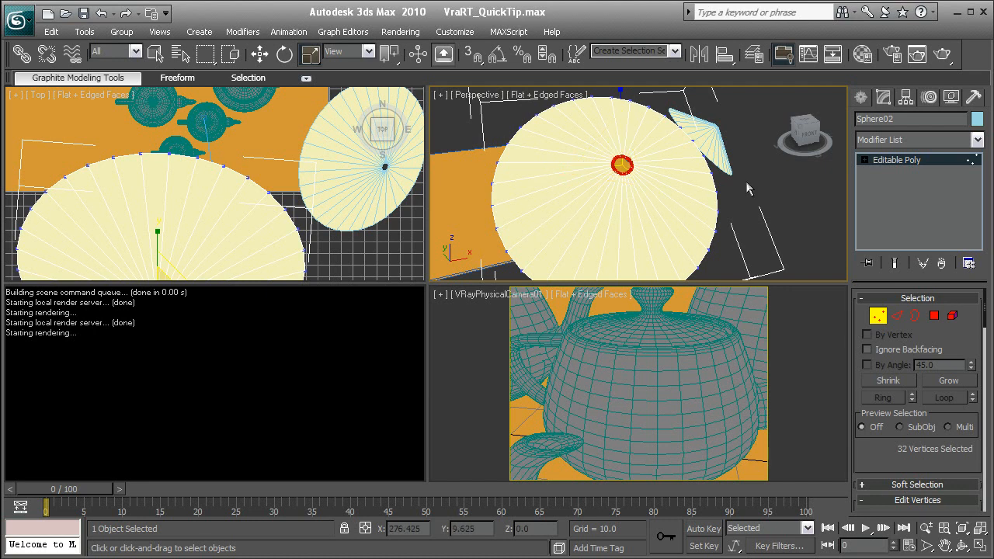
right_click(621, 163)
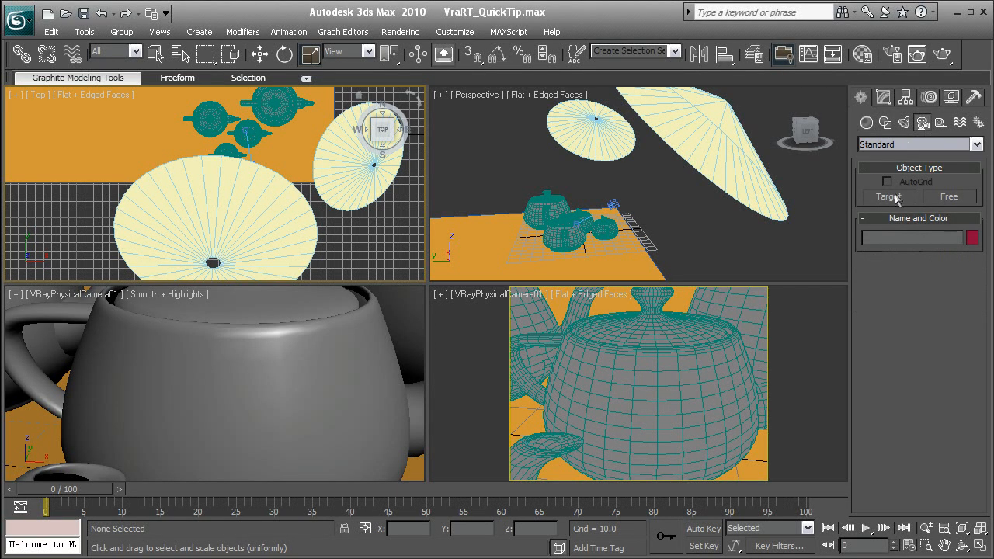
click(888, 196)
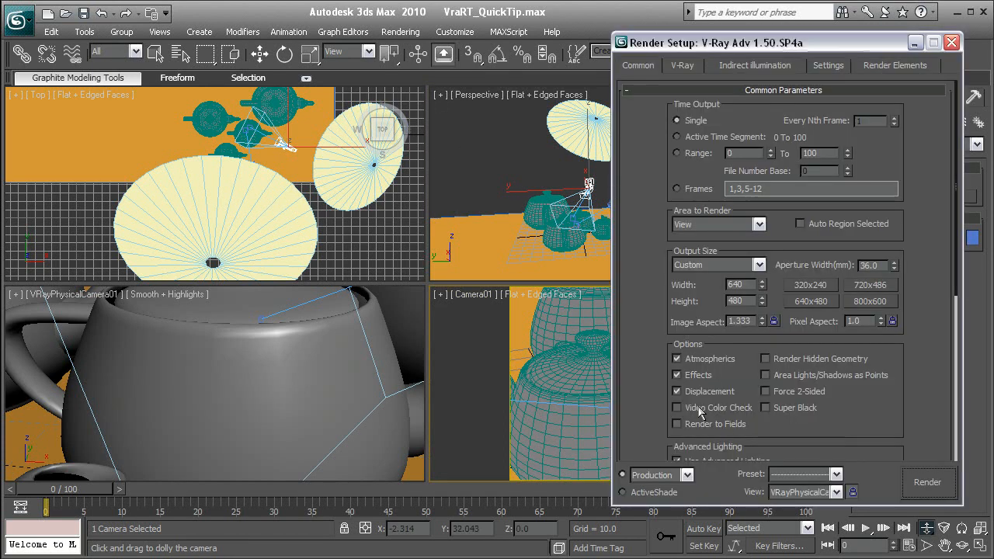
Assign Default Scanline Renderer under Assign Renderer and close Render Setup
scroll(down, 3)
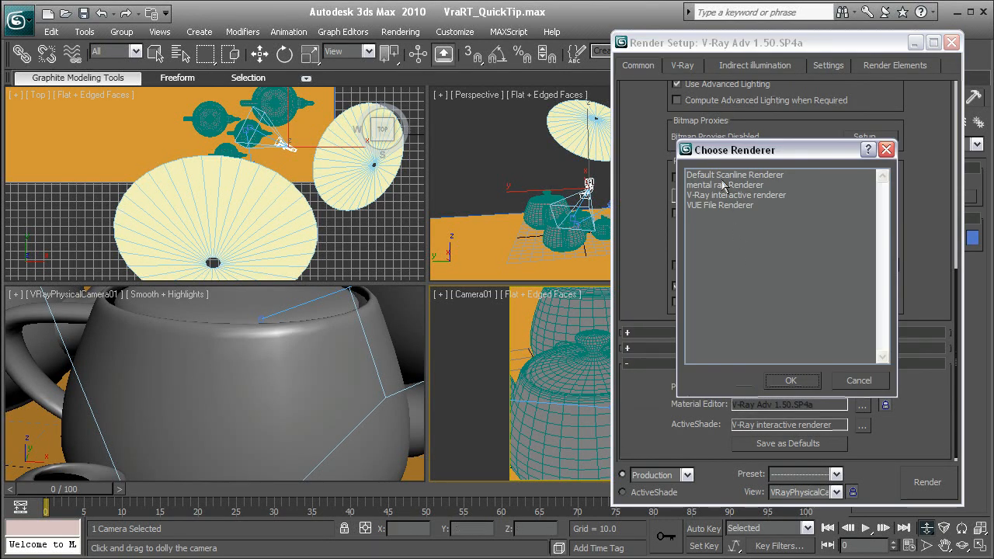
click(791, 379)
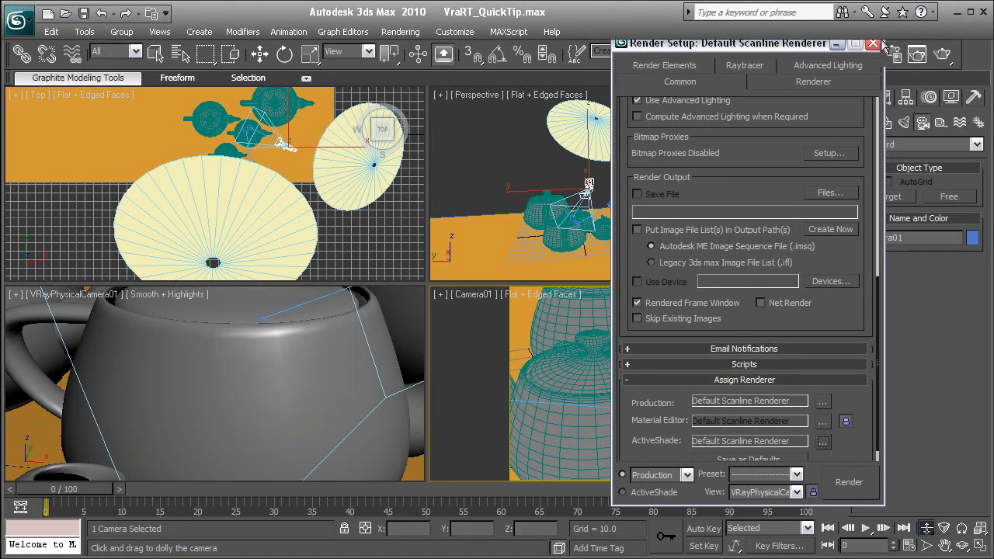
click(873, 43)
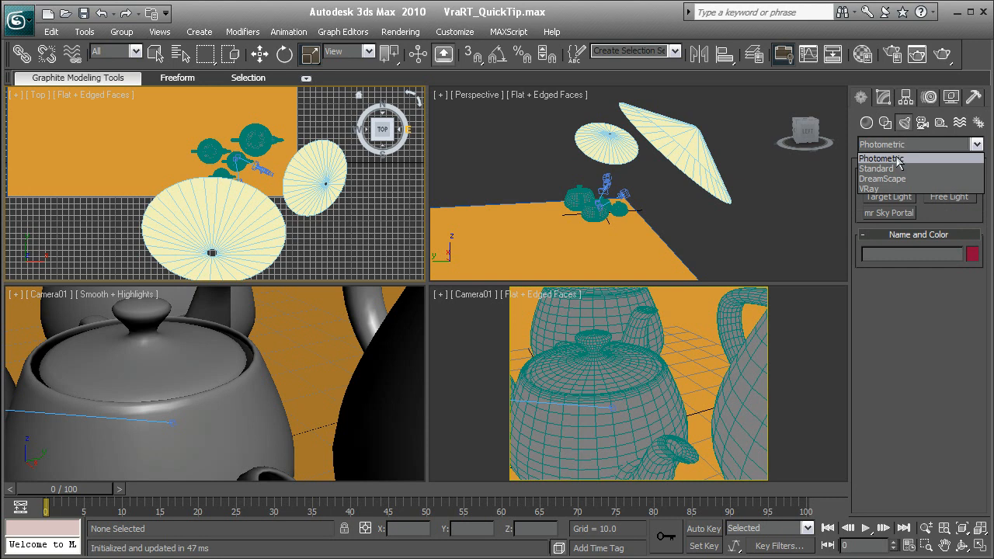
Choose Standard from the Lights category dropdown
click(876, 168)
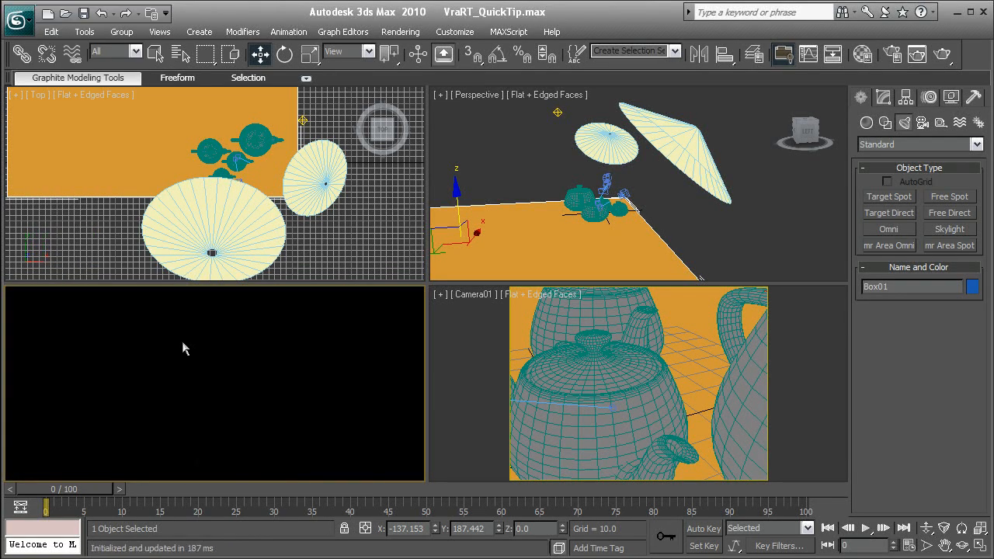
mouse_move(353, 329)
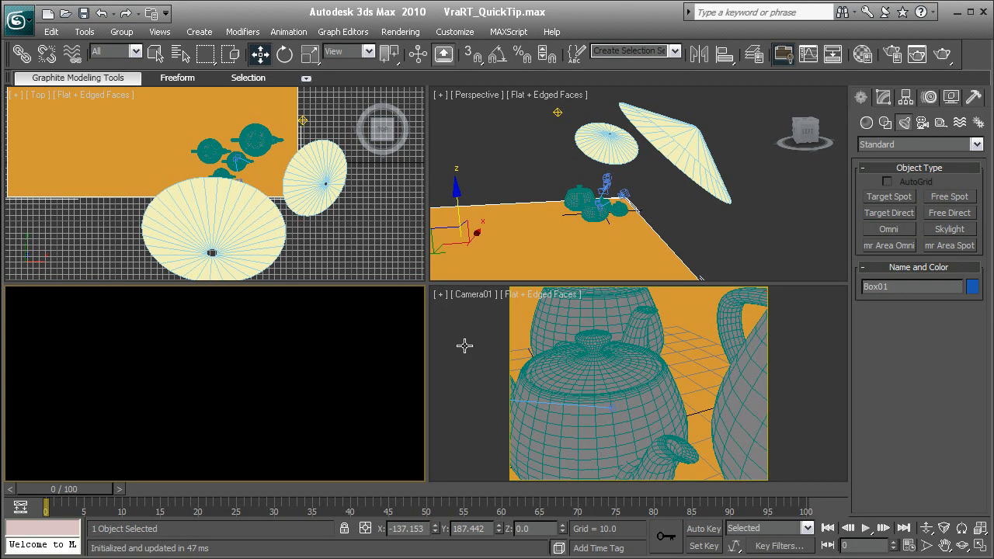
Open the ActiveShade viewport's quad menu to reach the Material Editor
right_click(256, 325)
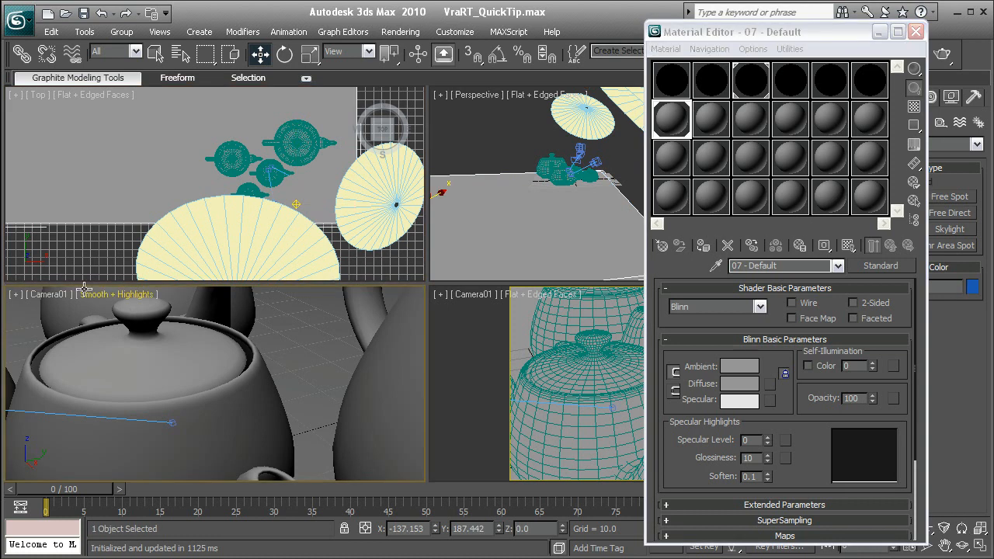
Close the Material Editor window
click(915, 31)
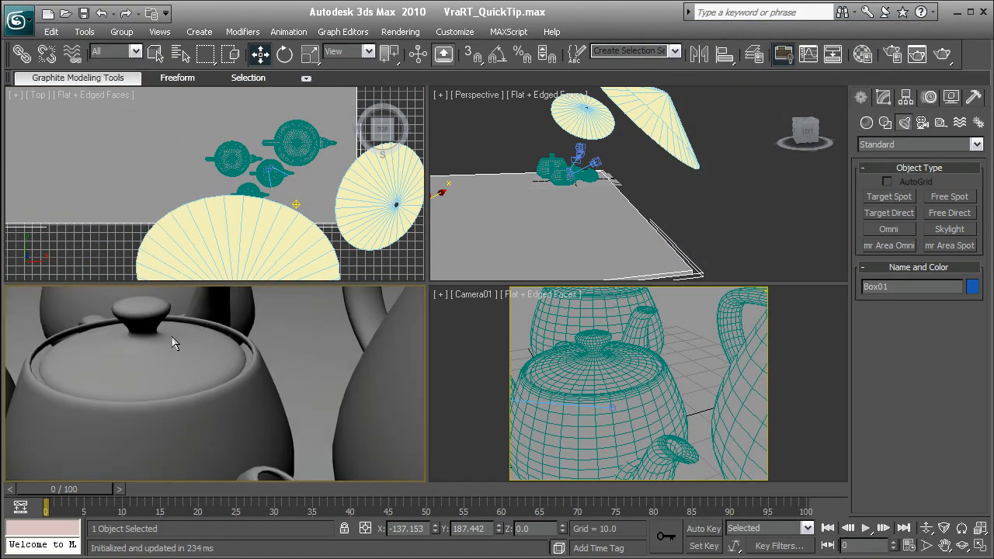
mouse_move(205, 456)
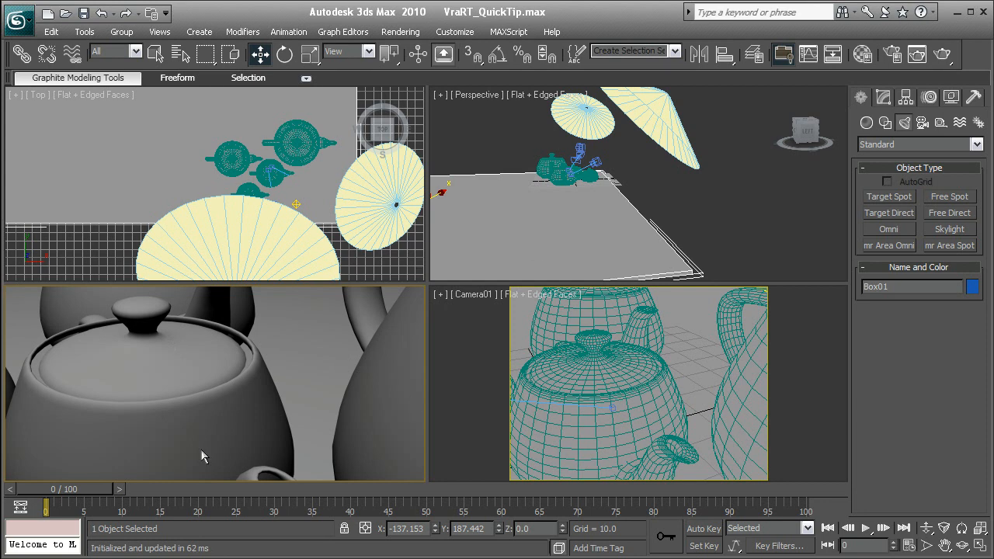
mouse_move(346, 329)
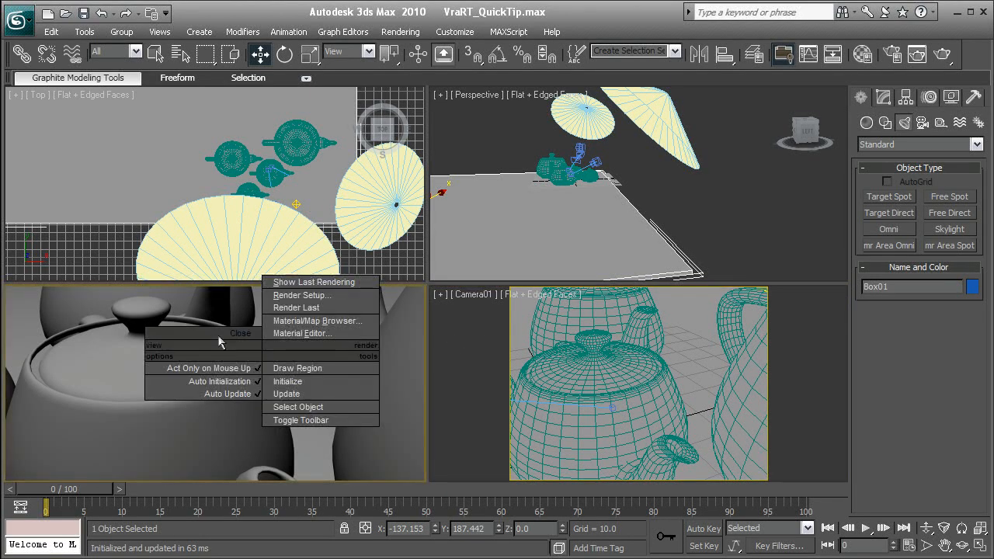
Give the default material specular level 79 and glossiness 47 in the Material Editor
click(302, 333)
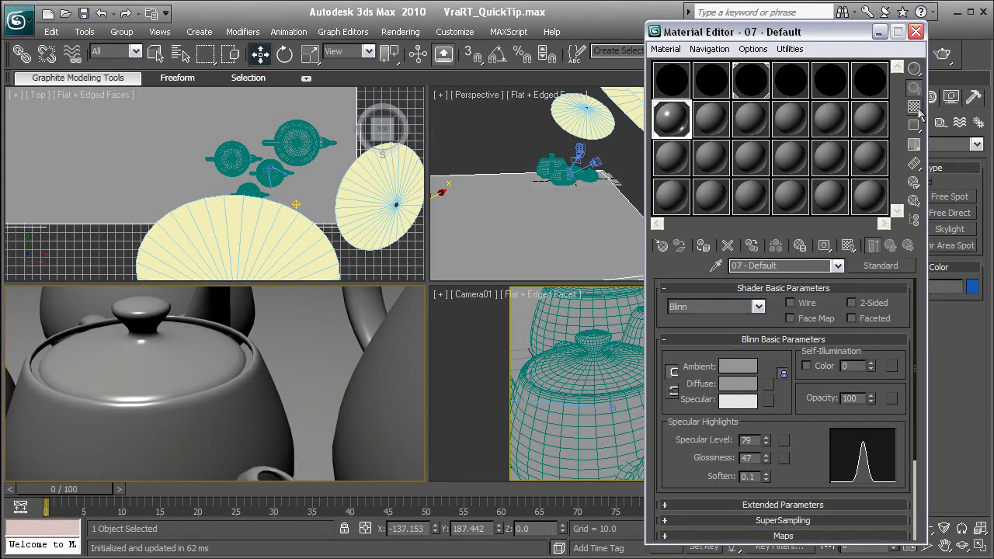
click(916, 31)
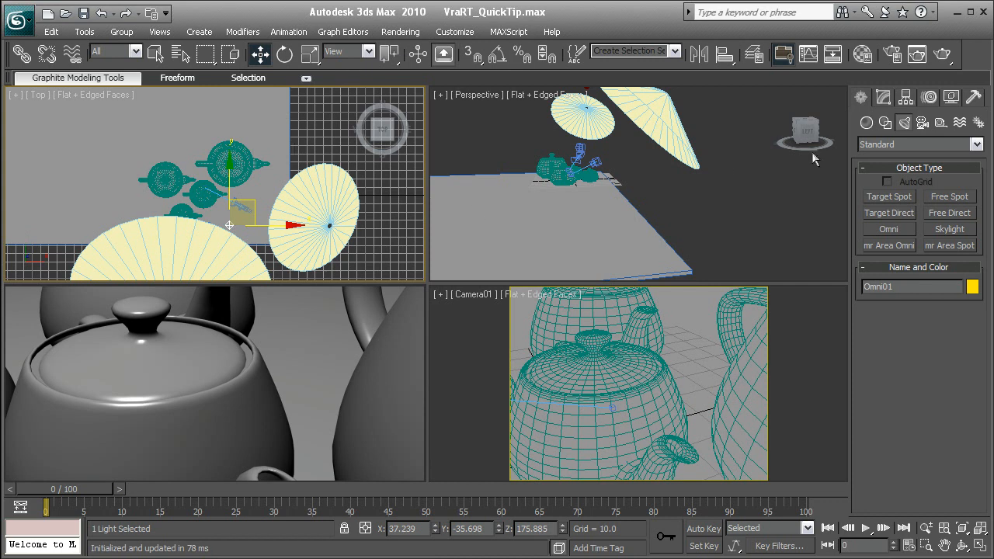
Turn on shadow-map shadows for Omni01, keeping its light type Omni
click(883, 96)
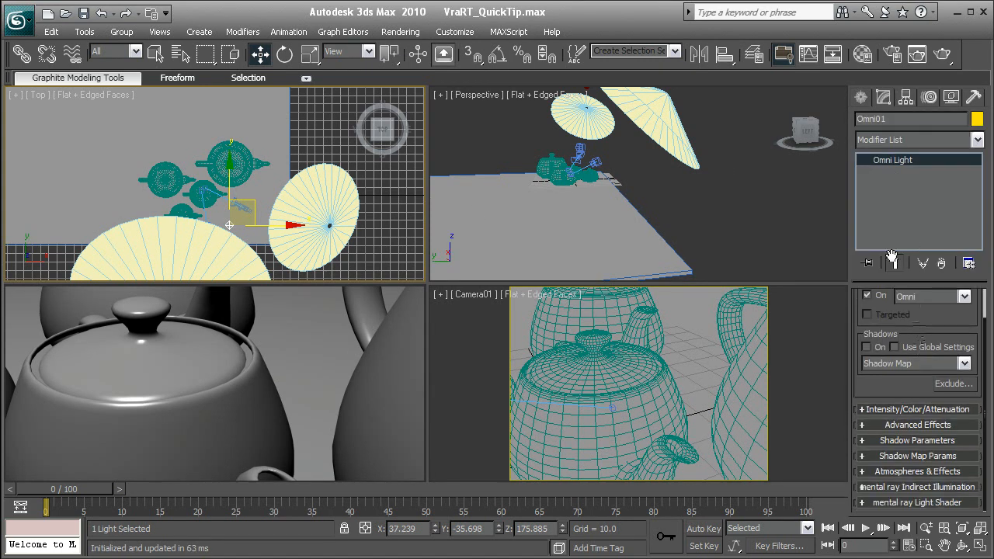
click(868, 347)
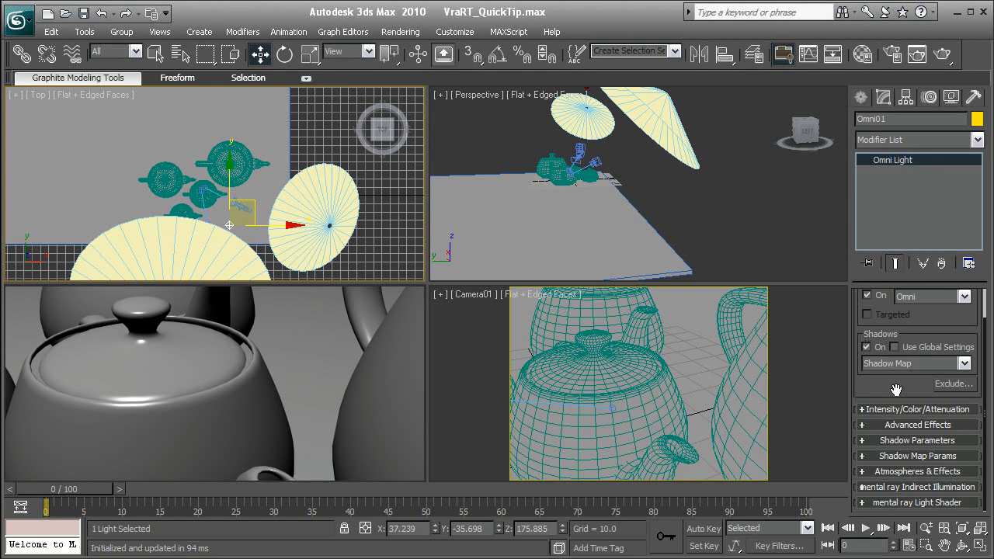
click(965, 330)
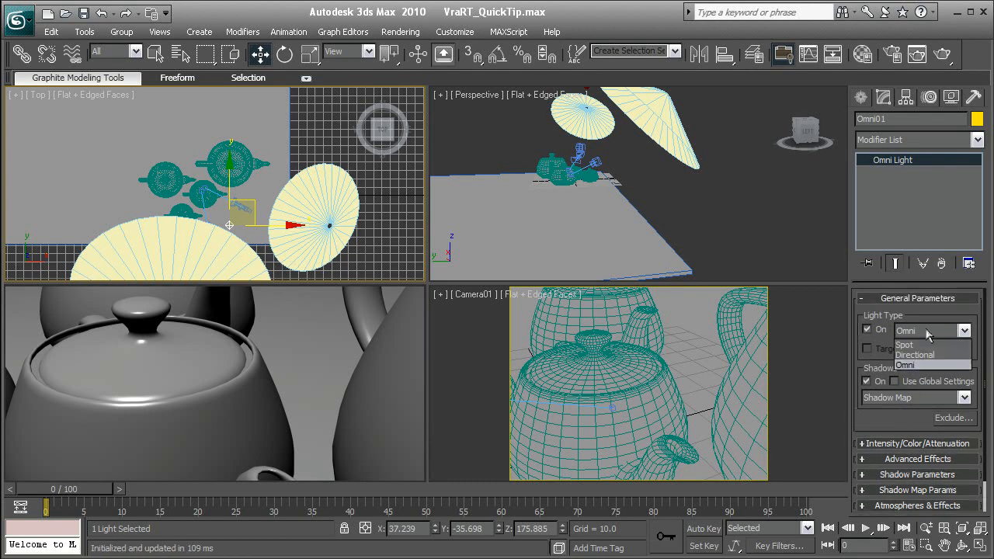
click(904, 365)
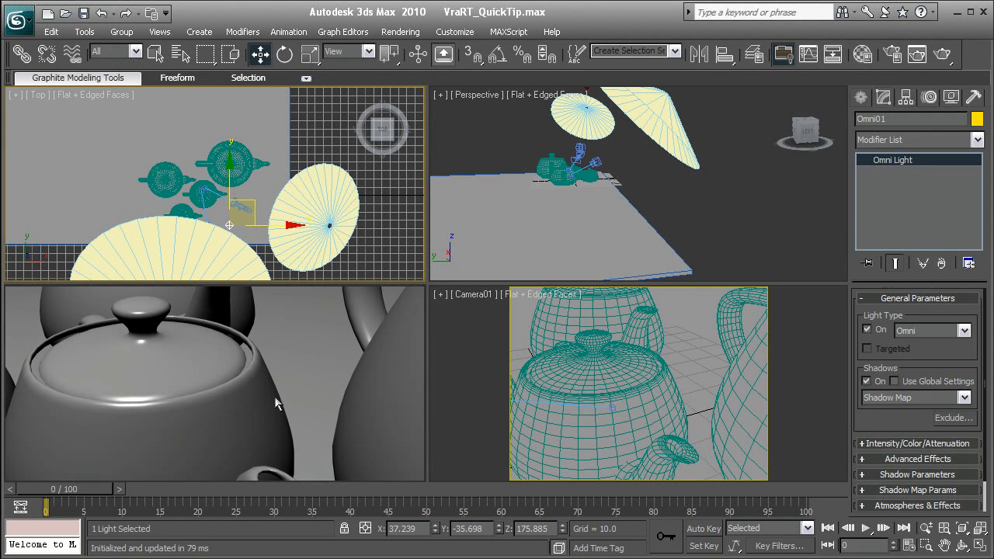
mouse_move(348, 404)
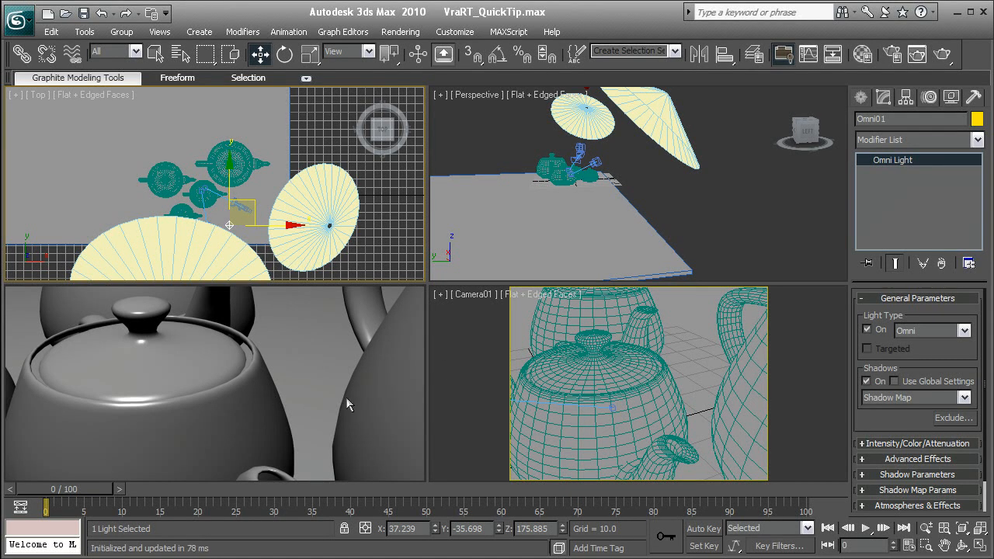